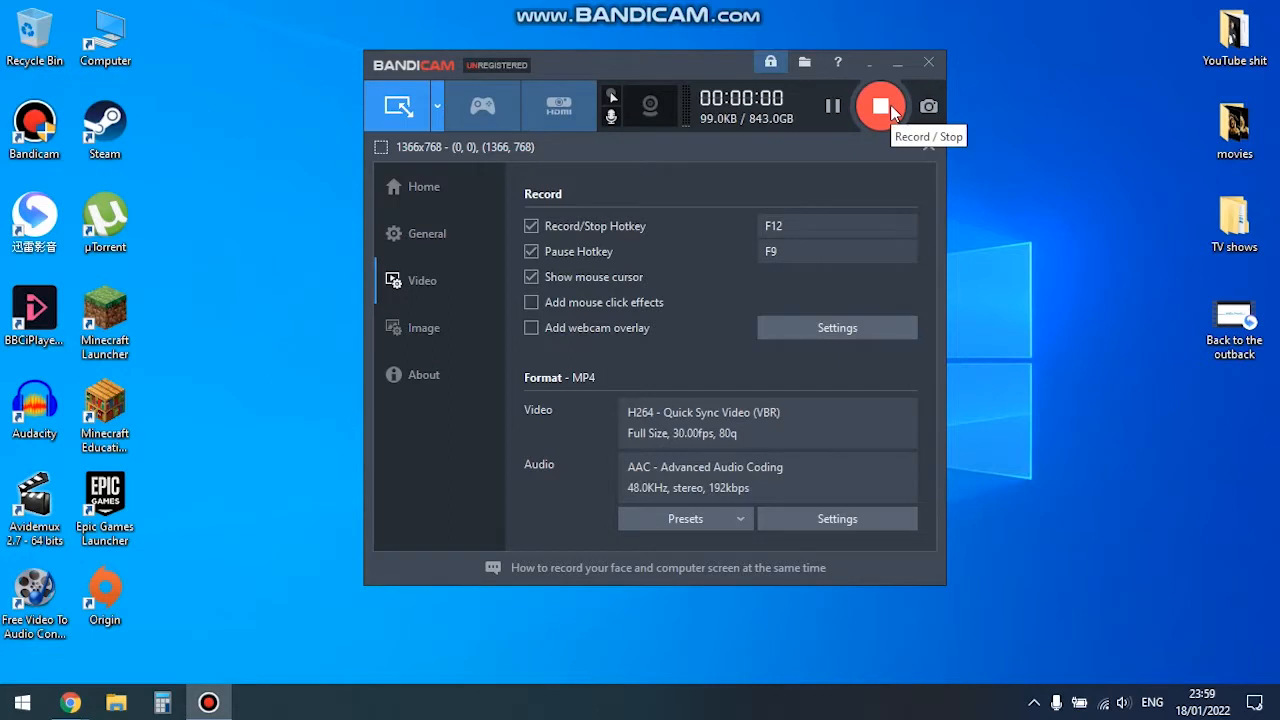
Hide the Bandicam recorder window so only the desktop shows.
{"action": "left_click", "coordinate": [880, 106]}
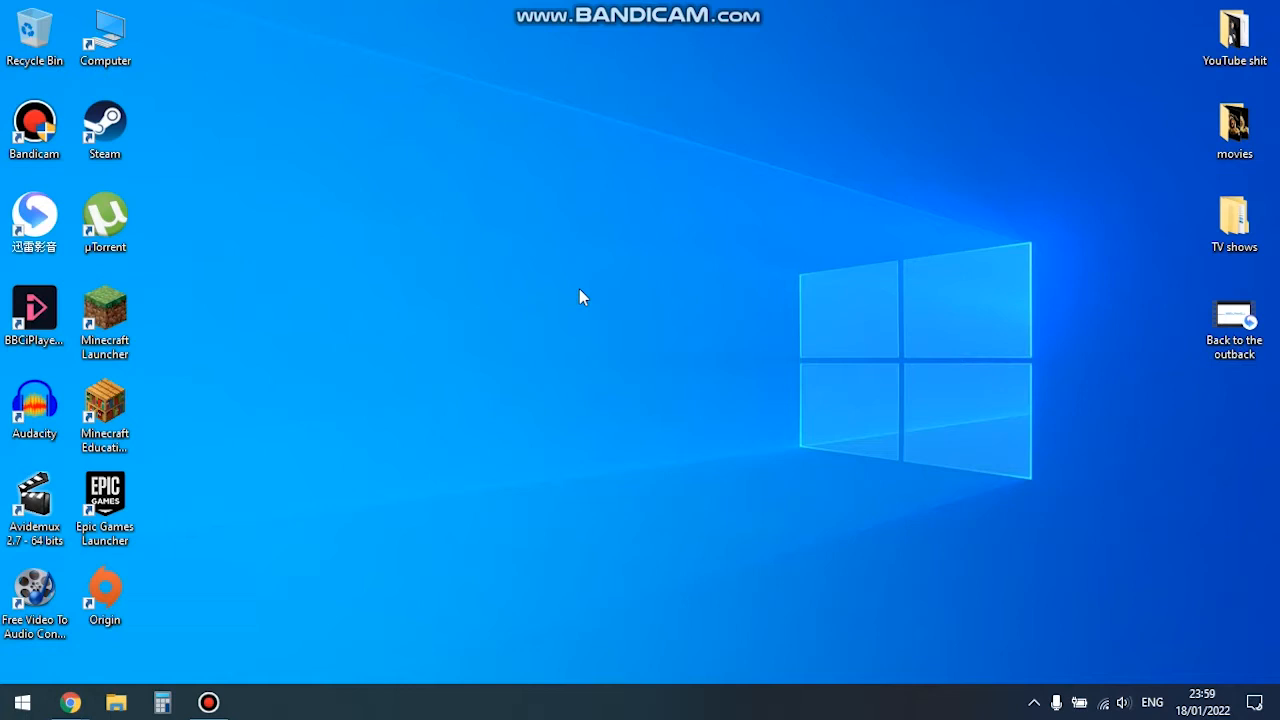
{"action": "mouse_move", "coordinate": [538, 340]}
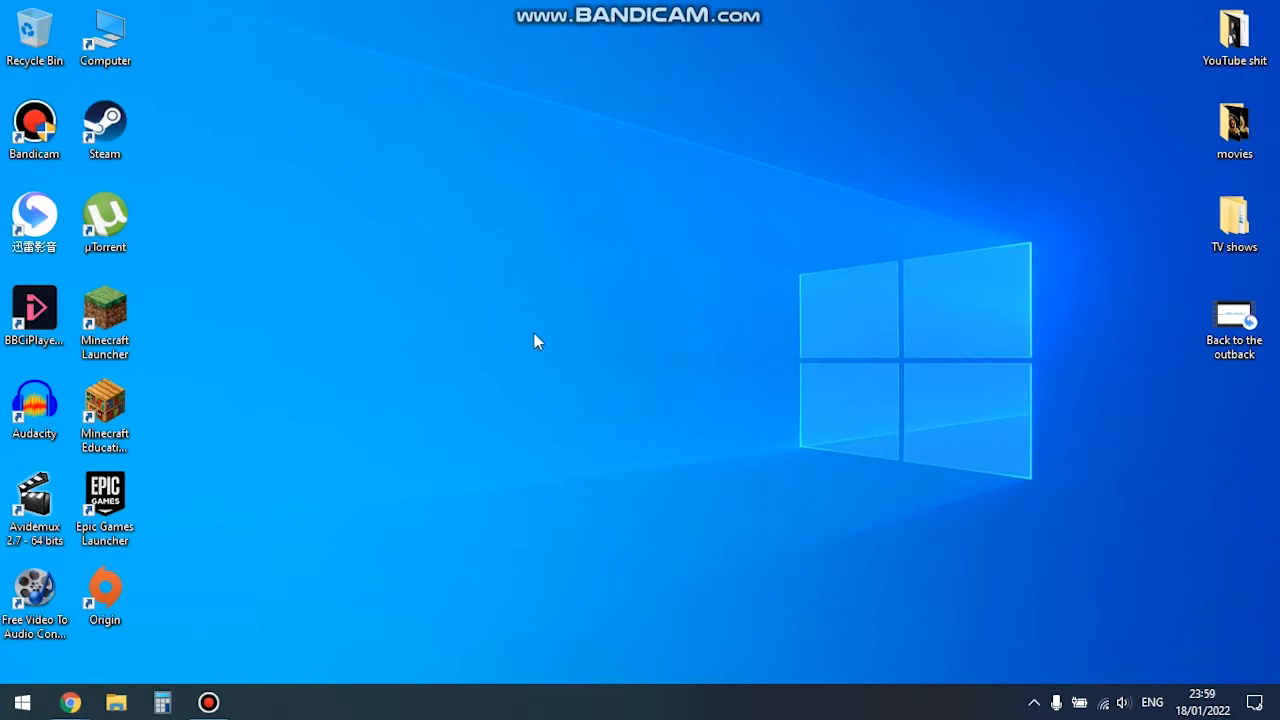
{"action": "mouse_move", "coordinate": [304, 596]}
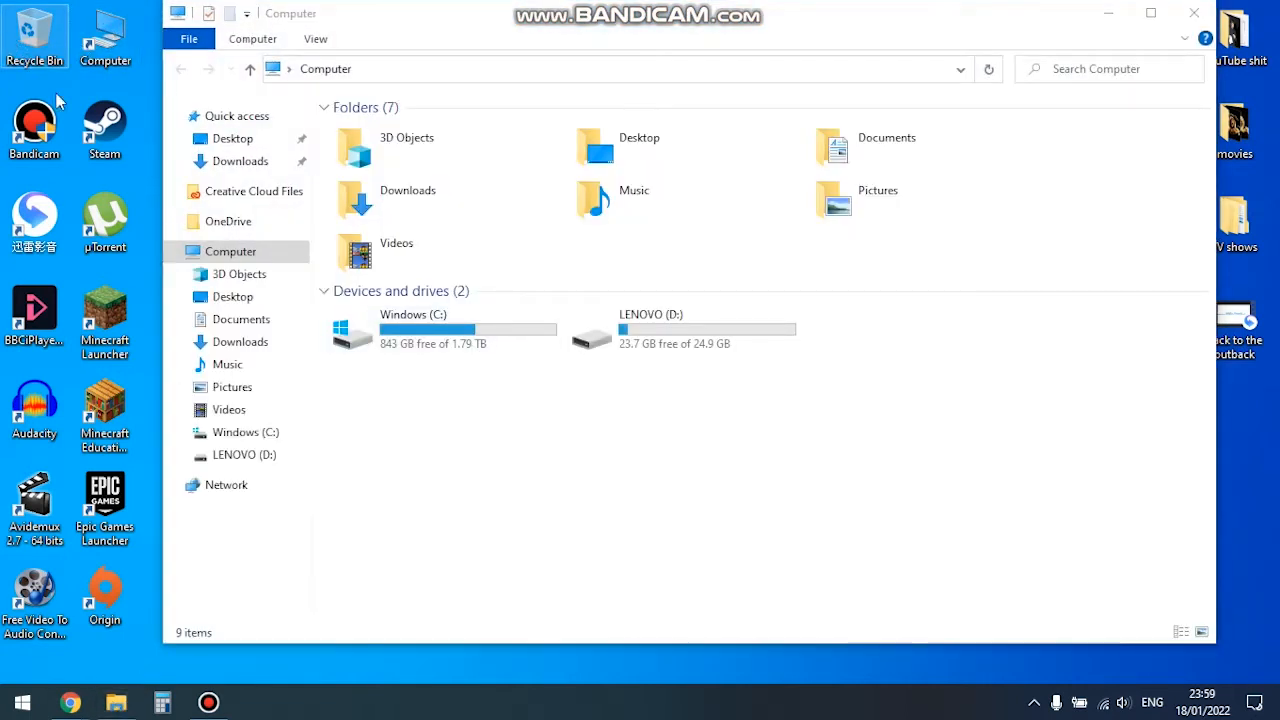
{"action": "mouse_move", "coordinate": [686, 648]}
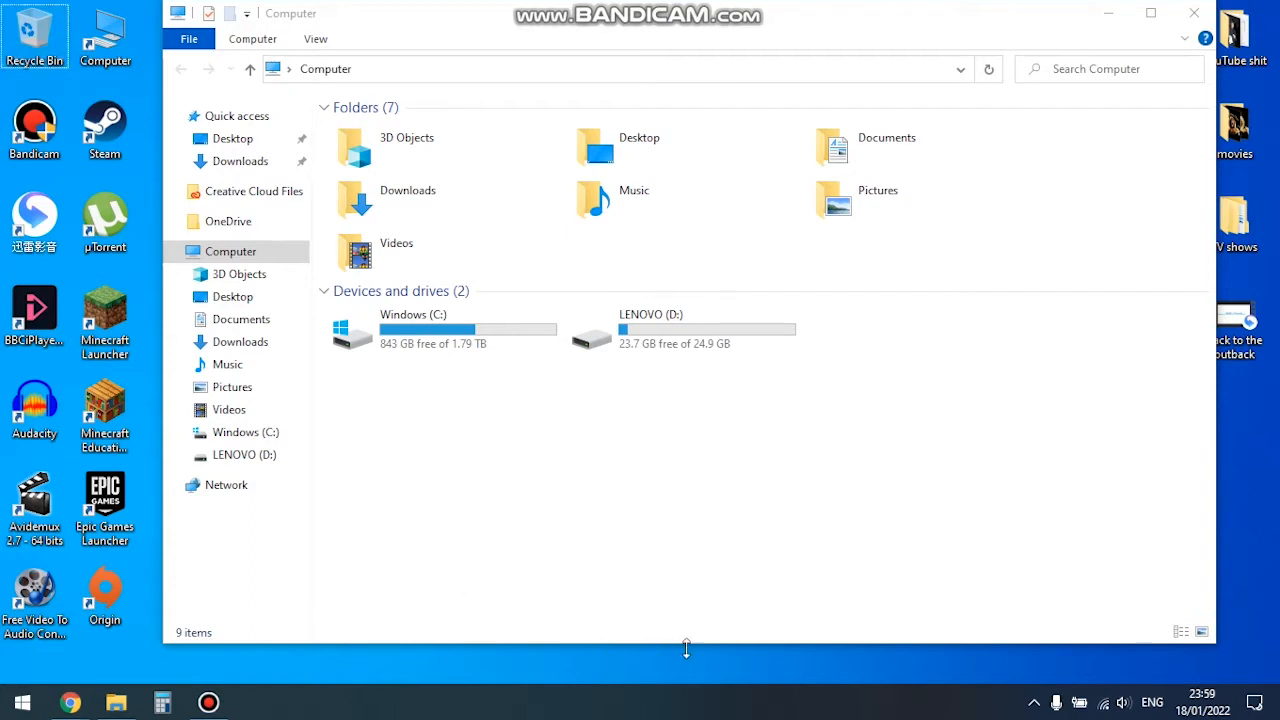
Navigate from Windows (C:) through Steam's common folder into Left 4 Dead 2 > left4dead2.
{"action": "left_click", "coordinate": [440, 328]}
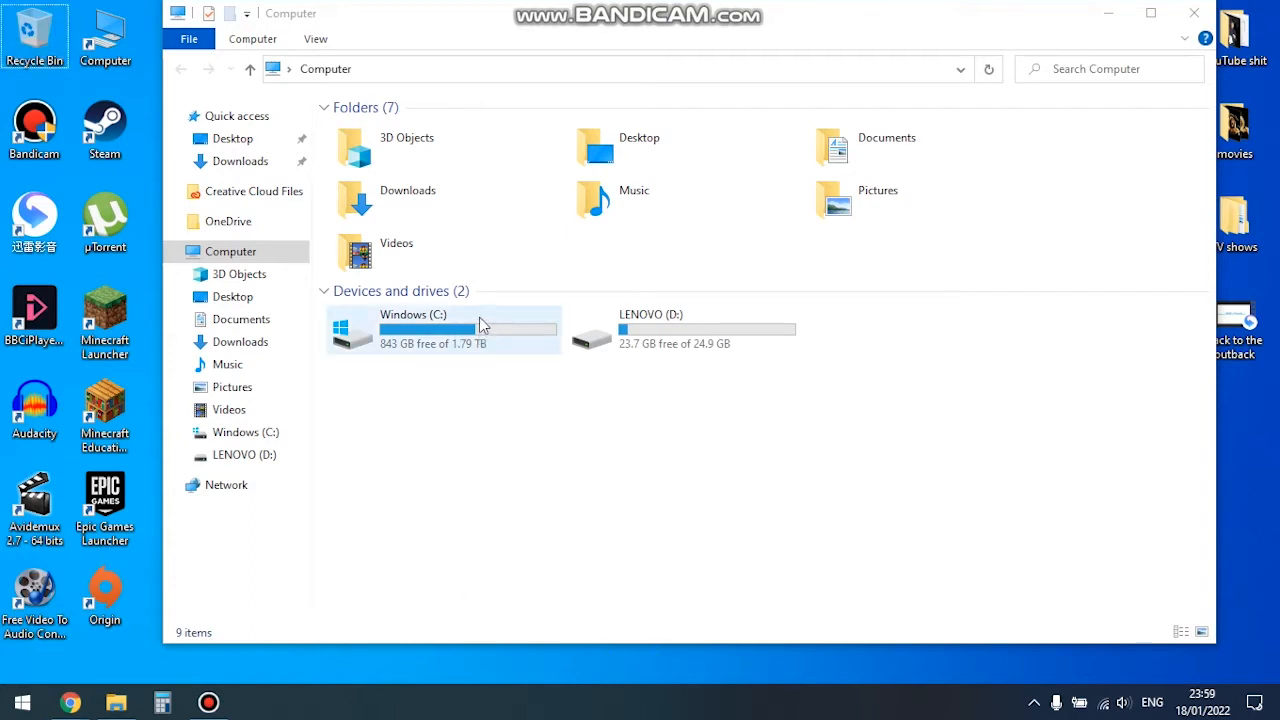
{"action": "left_click", "coordinate": [444, 328]}
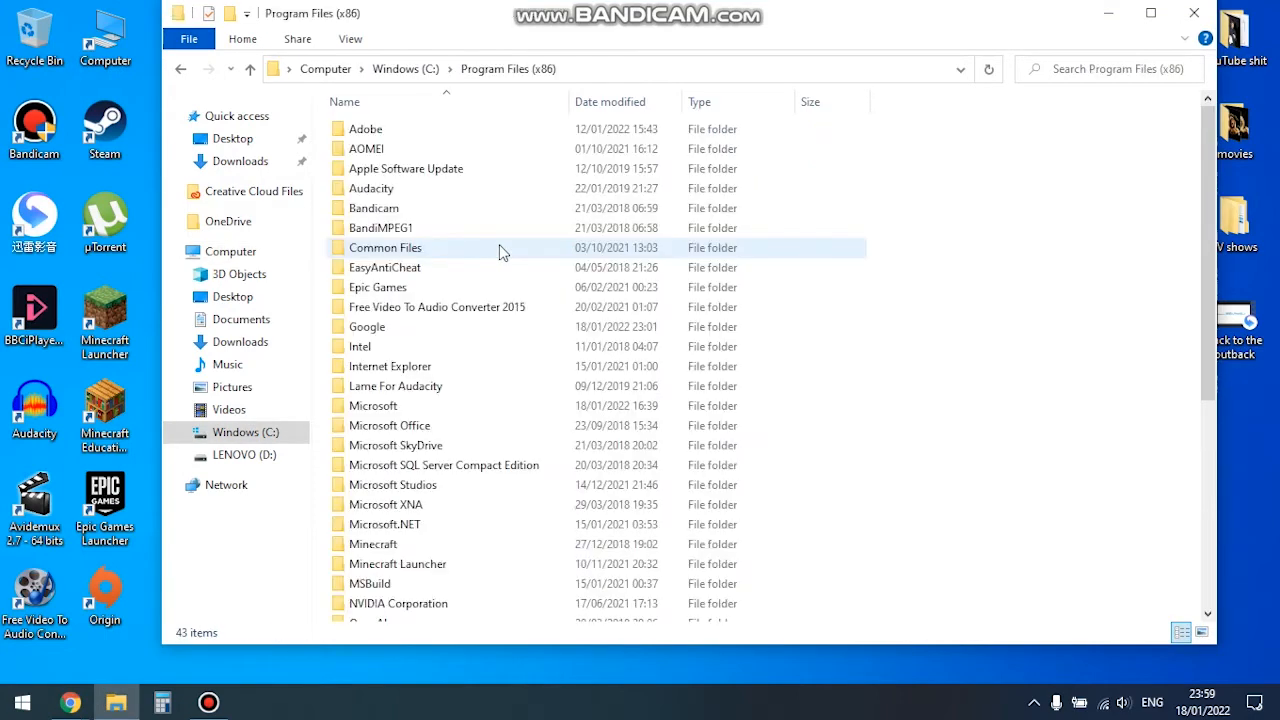
{"action": "scroll", "scroll_direction": "down", "scroll_amount": 3}
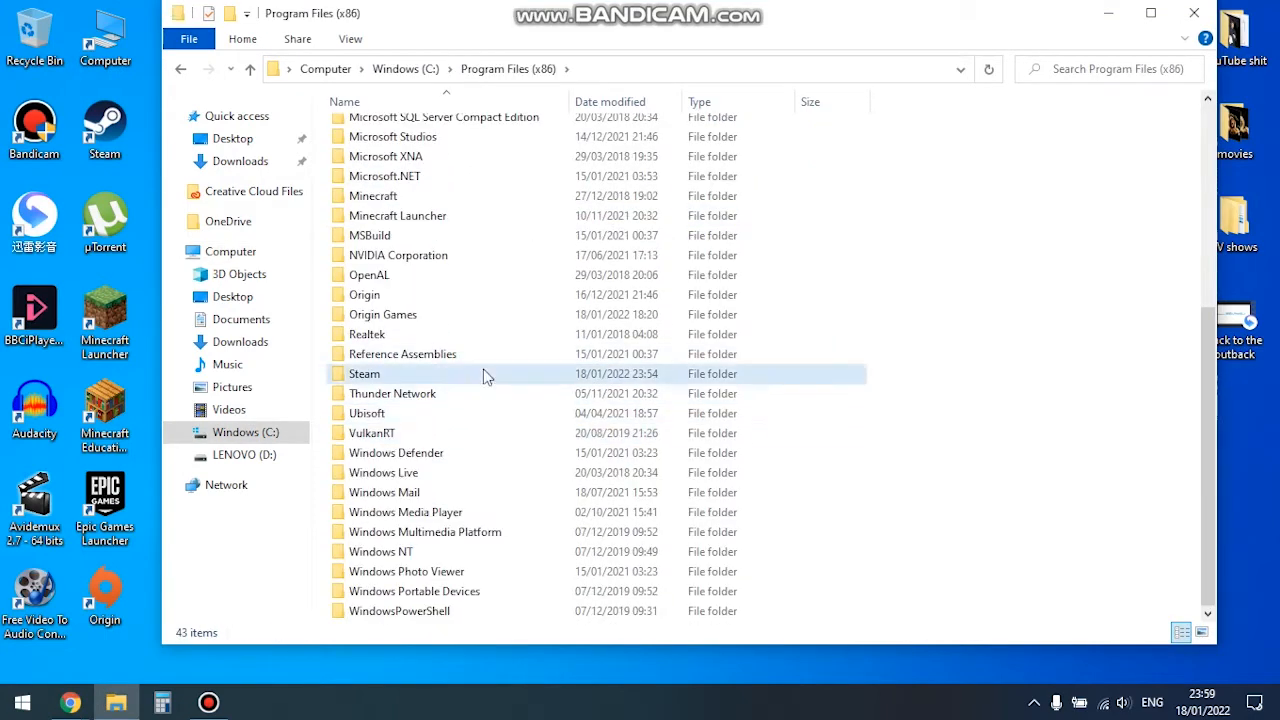
{"action": "double_click", "coordinate": [364, 374]}
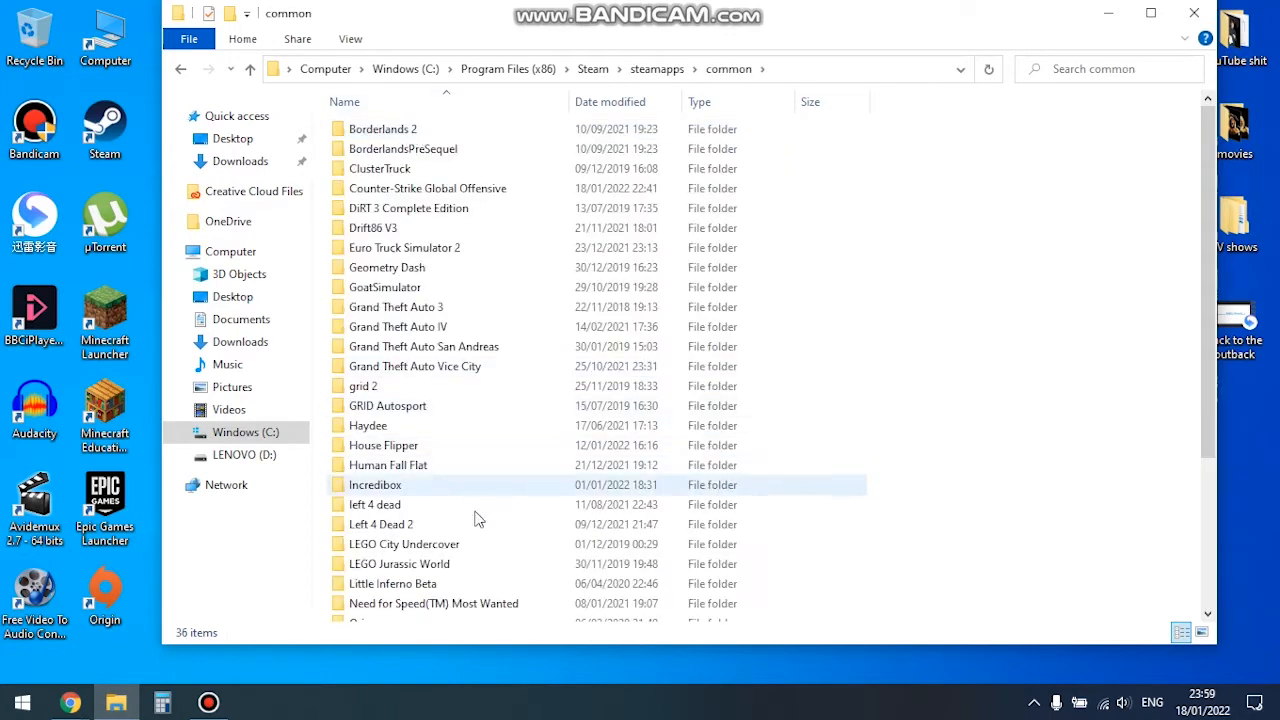
{"action": "double_click", "coordinate": [380, 524]}
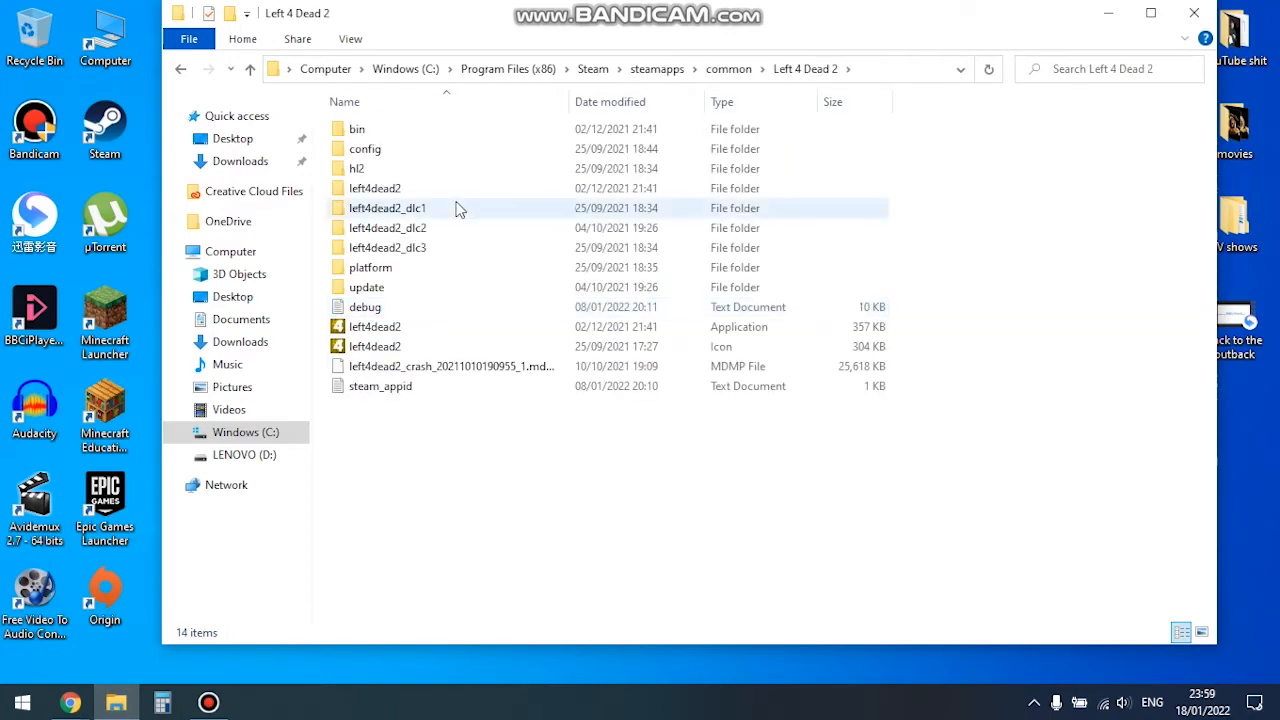
{"action": "left_click", "coordinate": [376, 188]}
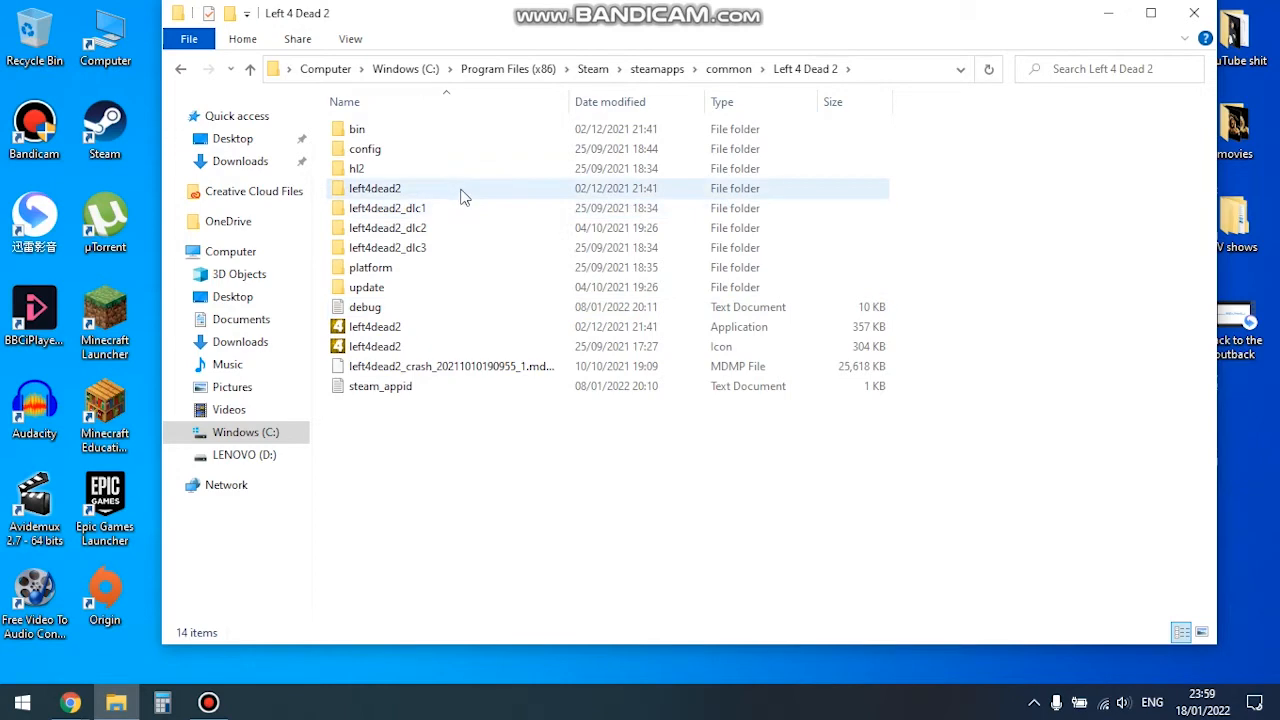
{"action": "double_click", "coordinate": [374, 188]}
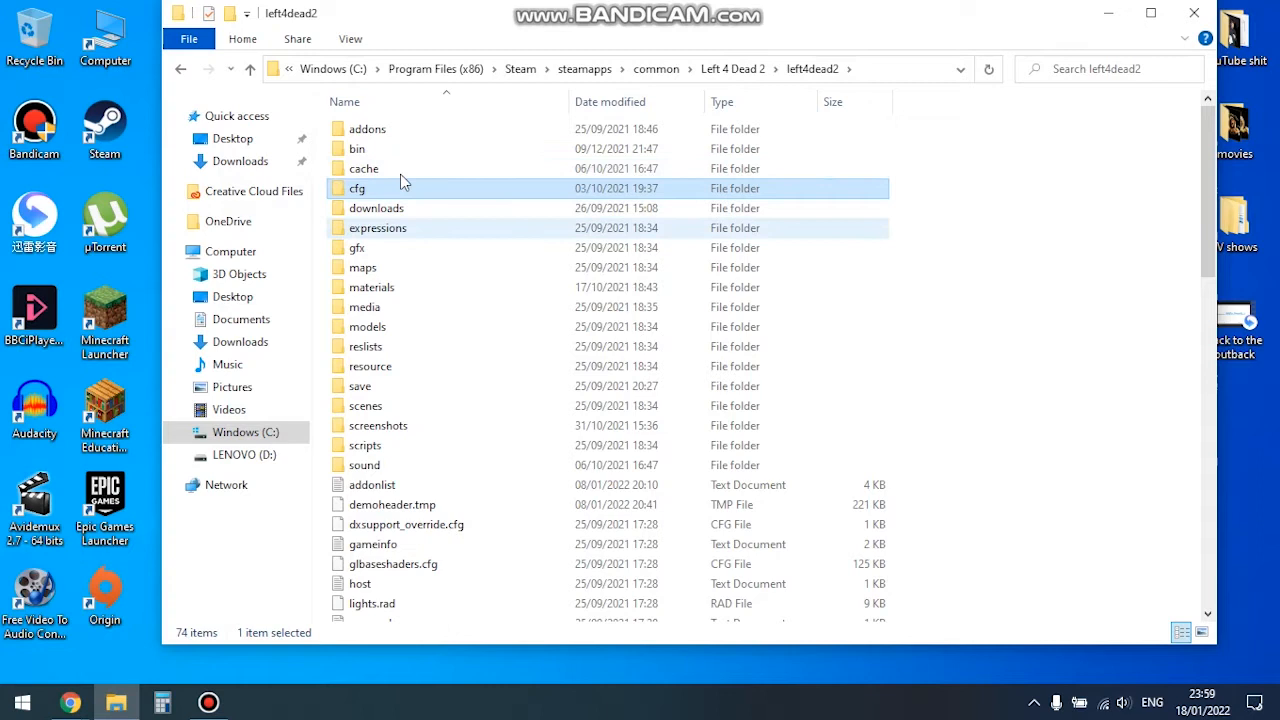
Enter the cfg folder and select the videodefaults file at the bottom of the list.
{"action": "double_click", "coordinate": [358, 188]}
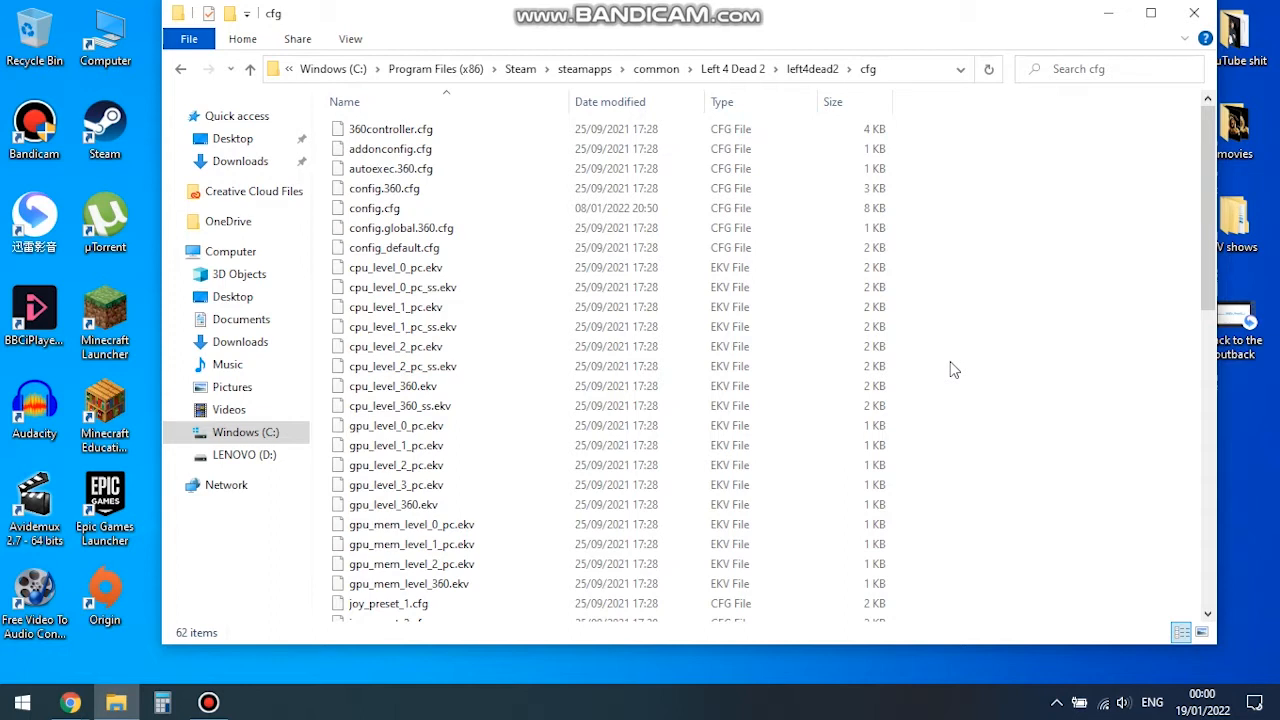
{"action": "scroll", "scroll_direction": "down", "scroll_amount": 3}
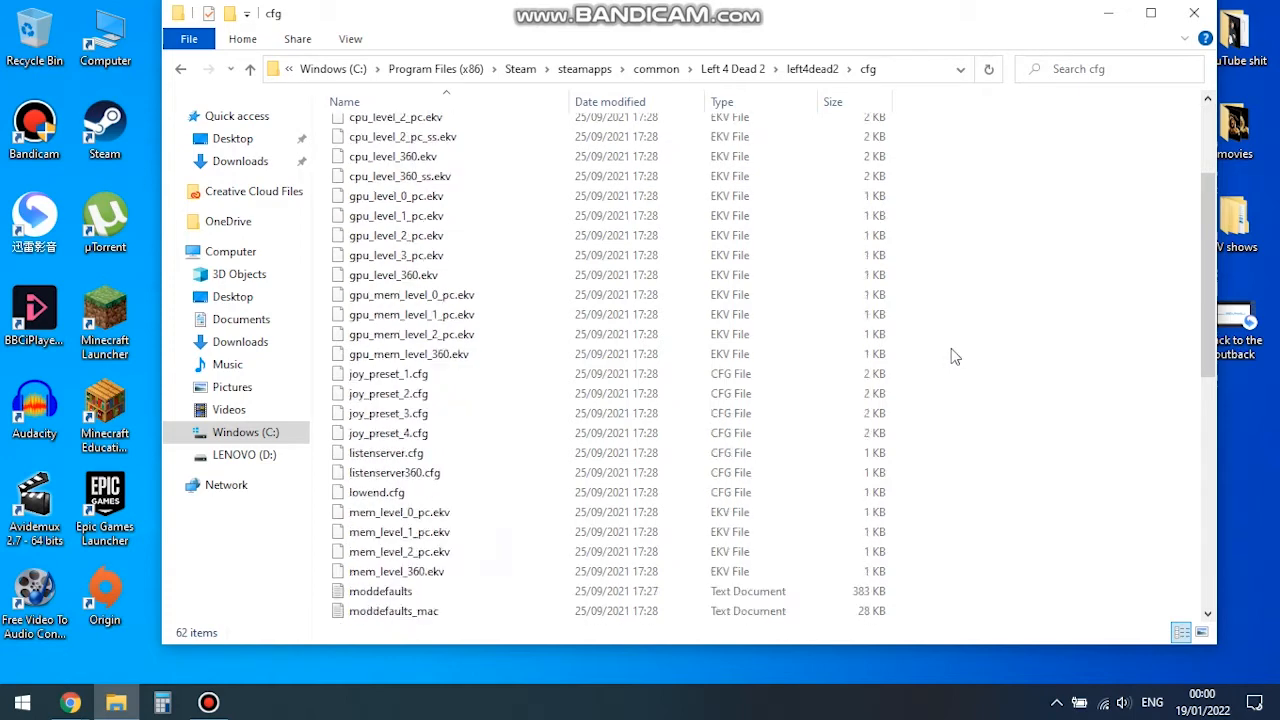
{"action": "scroll", "scroll_direction": "down", "scroll_amount": 3}
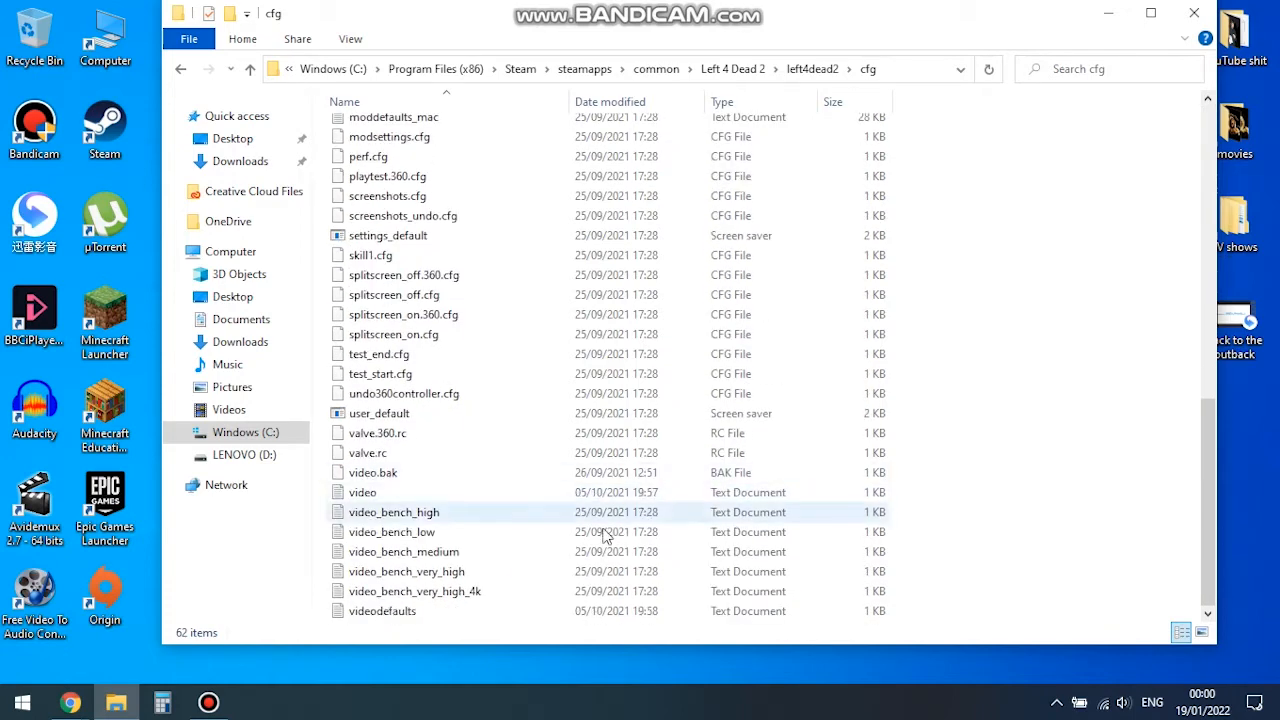
{"action": "left_click", "coordinate": [384, 612]}
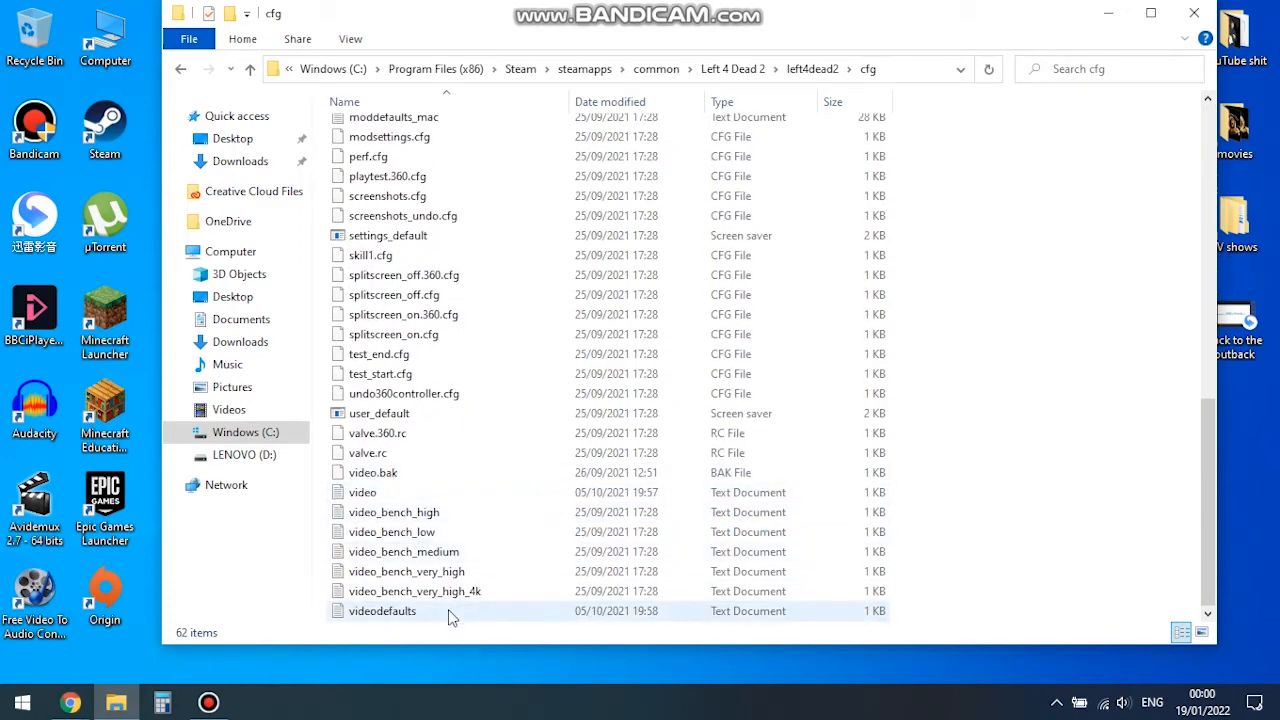
View videodefaults and video in Notepad to compare their settings, then close video.
{"action": "double_click", "coordinate": [384, 612]}
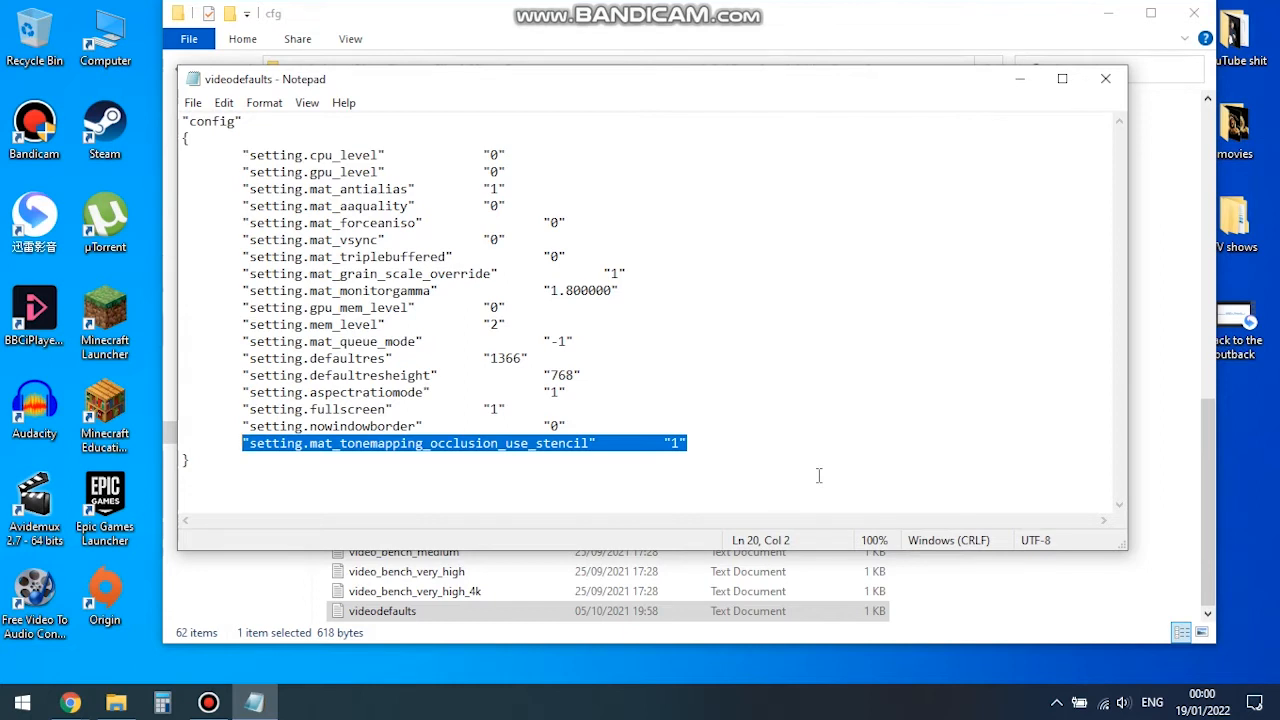
{"action": "mouse_move", "coordinate": [850, 344]}
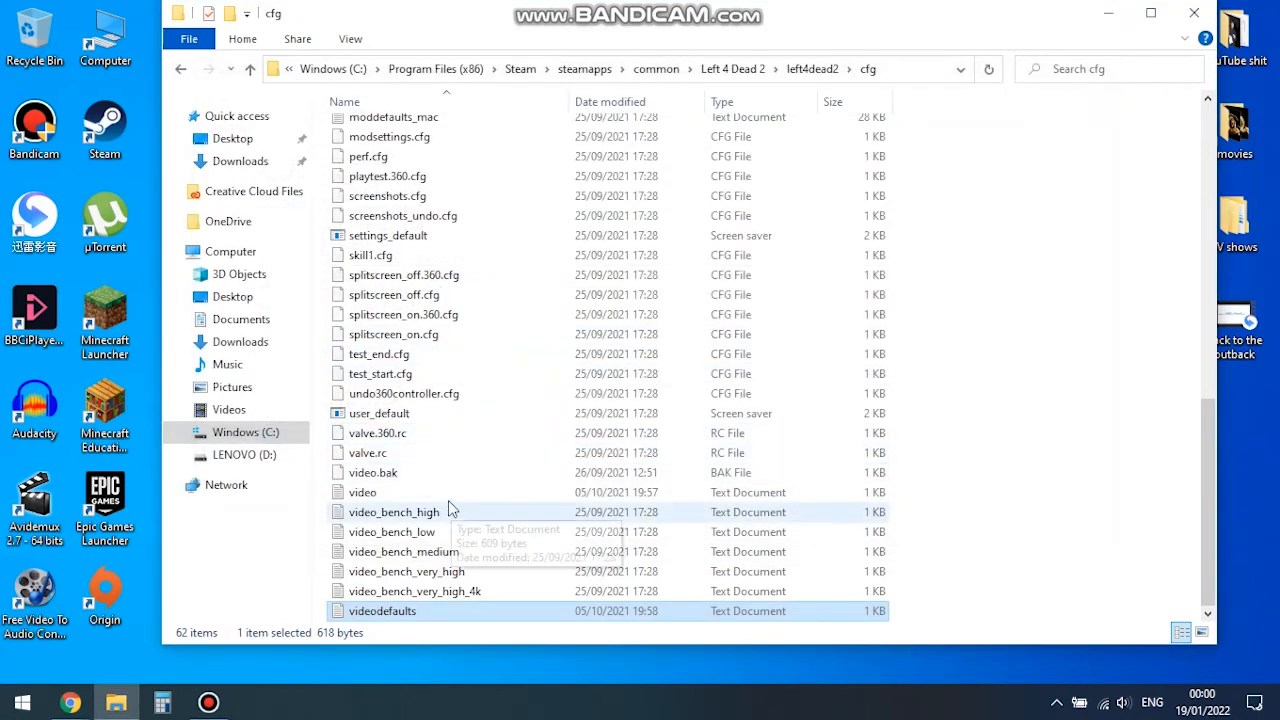
{"action": "double_click", "coordinate": [362, 492]}
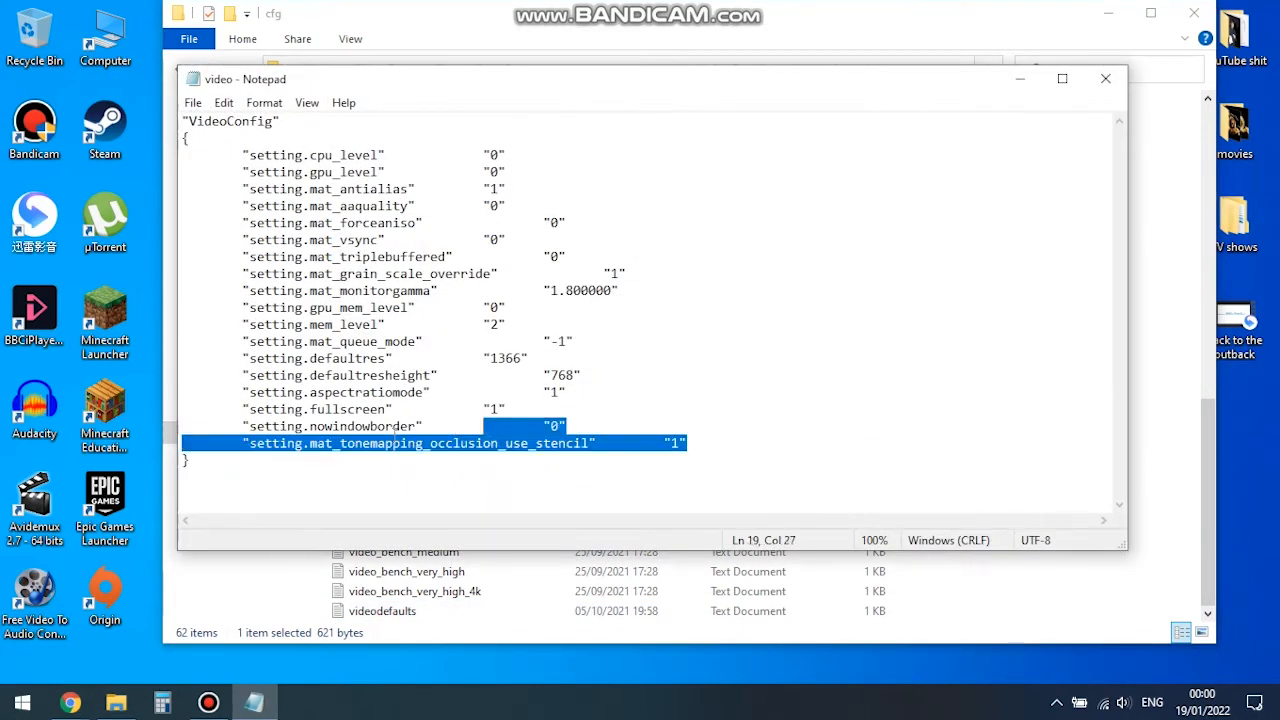
{"action": "left_click", "coordinate": [192, 102]}
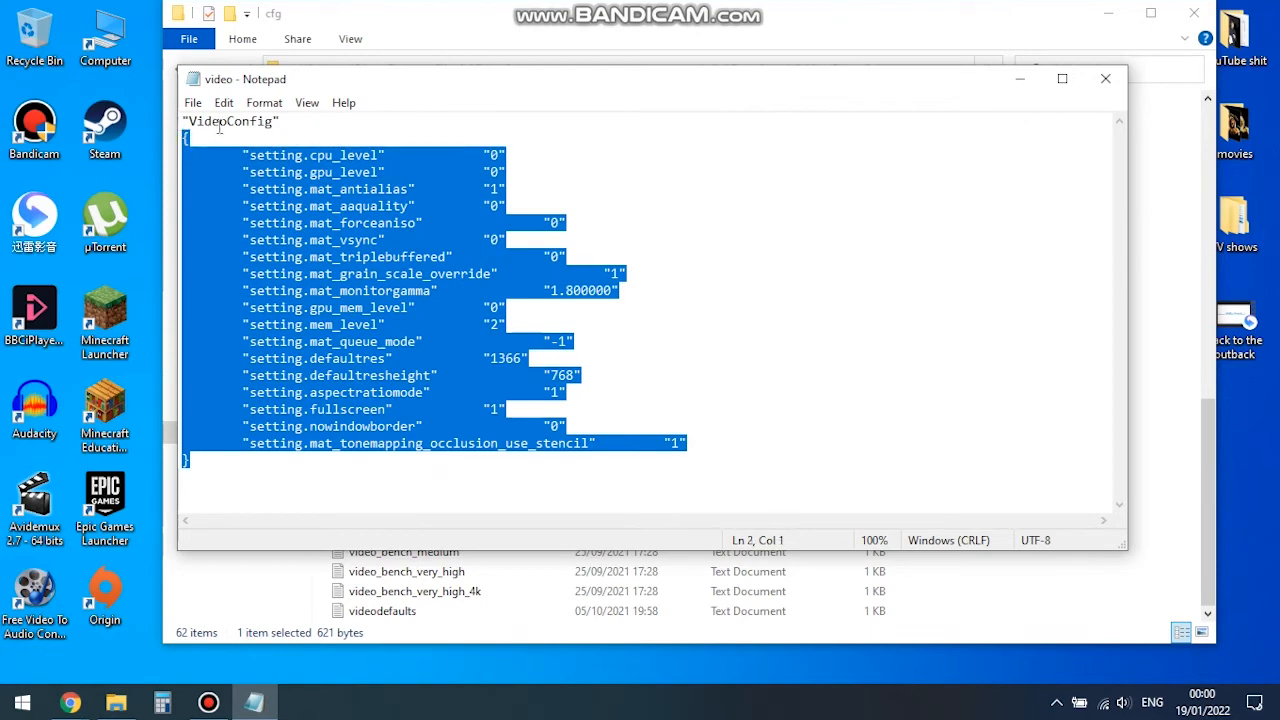
{"action": "left_click", "coordinate": [1104, 78]}
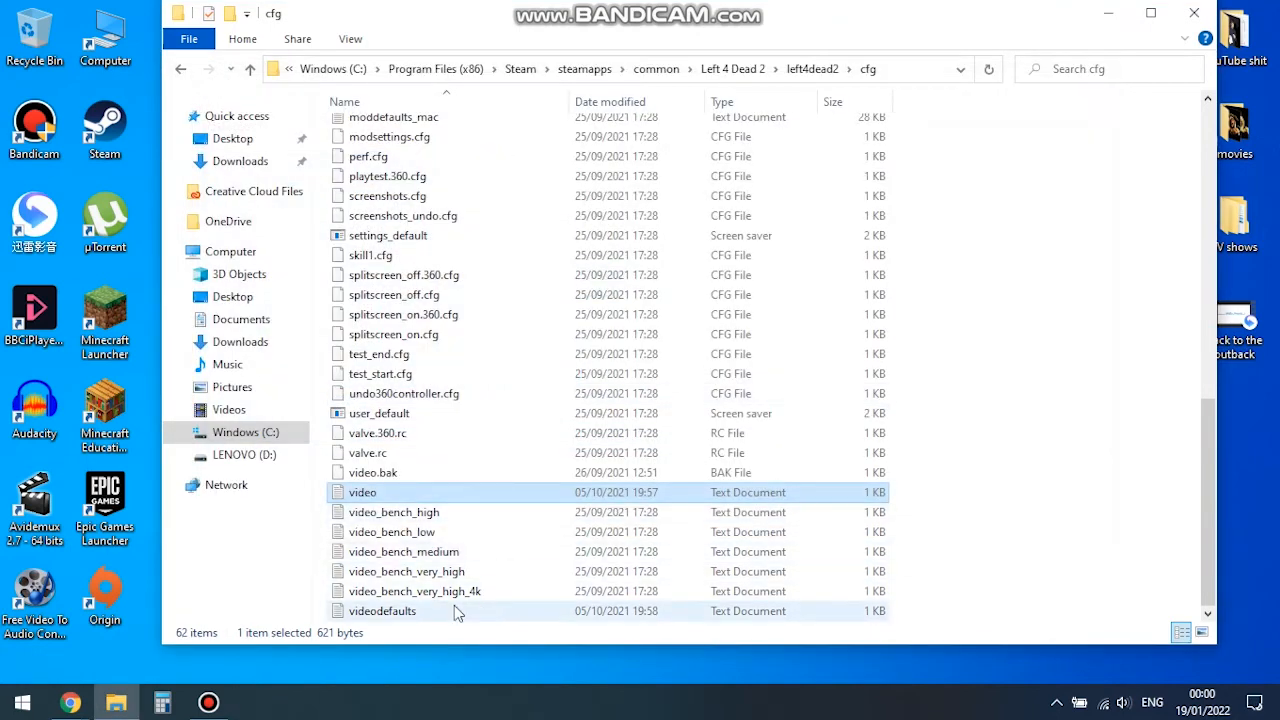
Edit videodefaults in Notepad so its settings match video, then close it.
{"action": "double_click", "coordinate": [384, 610]}
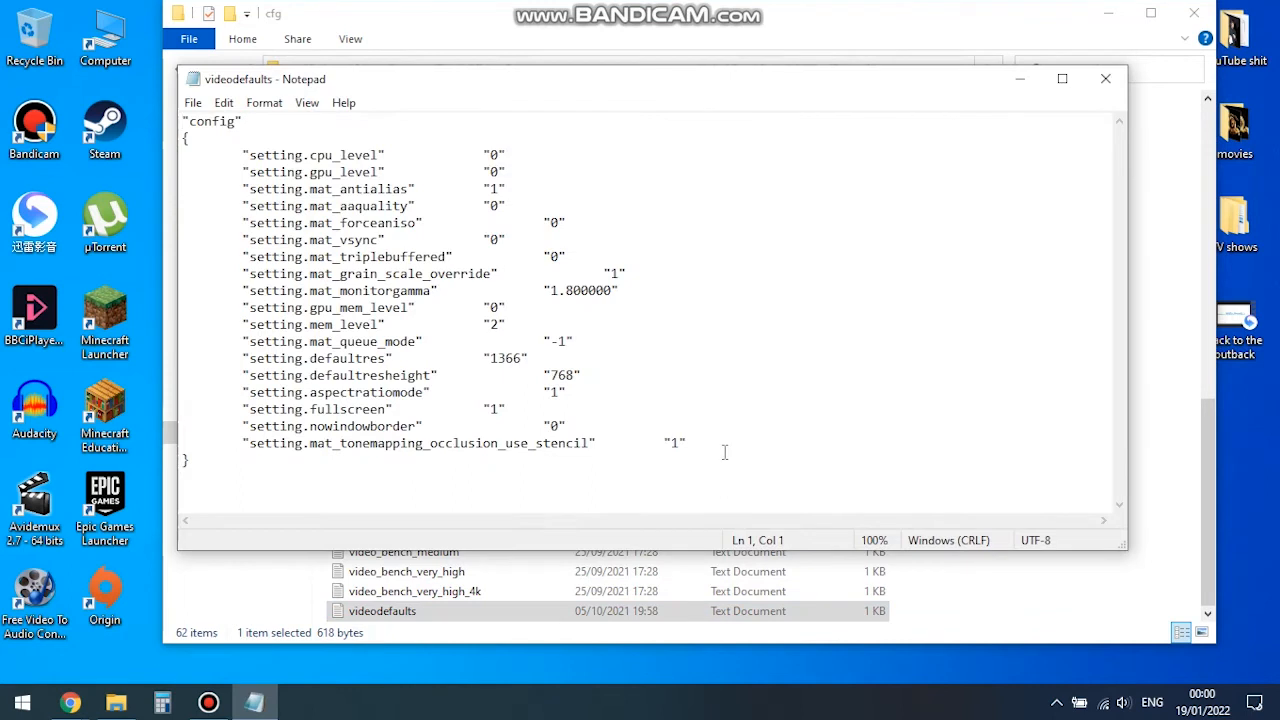
{"action": "key", "text": "ctrl+a"}
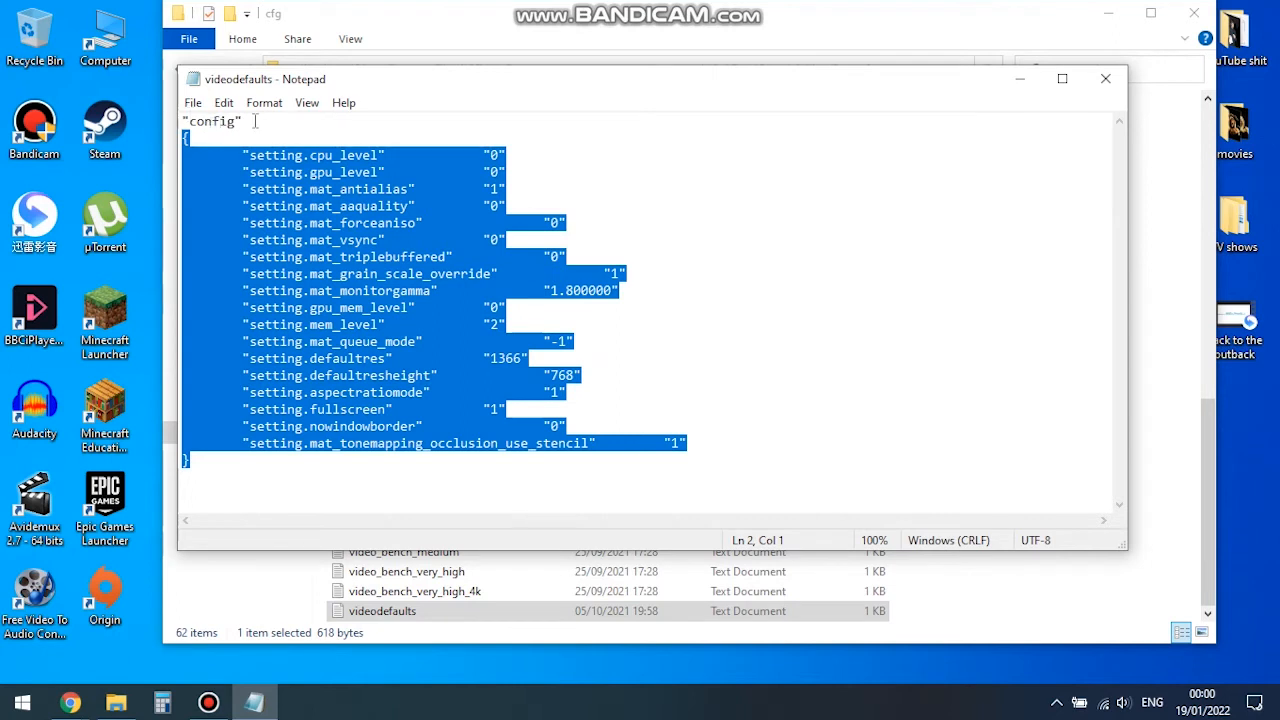
{"action": "left_click", "coordinate": [192, 102]}
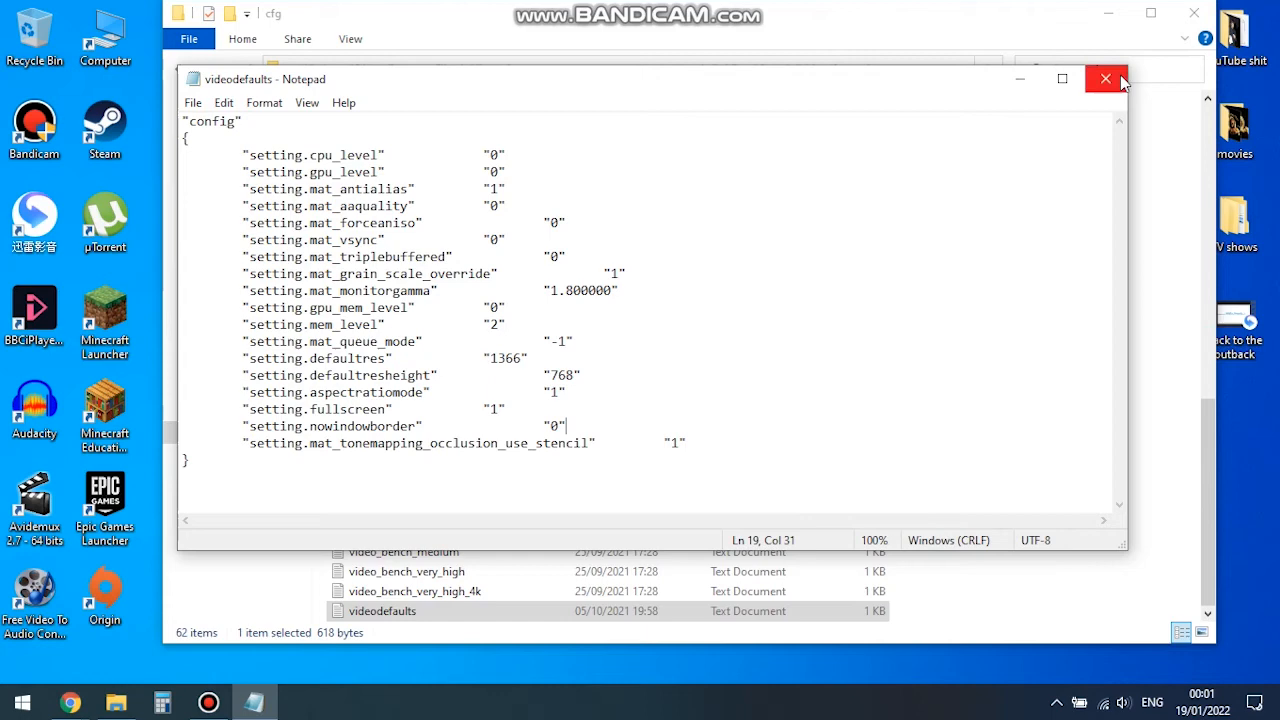
{"action": "left_click", "coordinate": [1104, 80]}
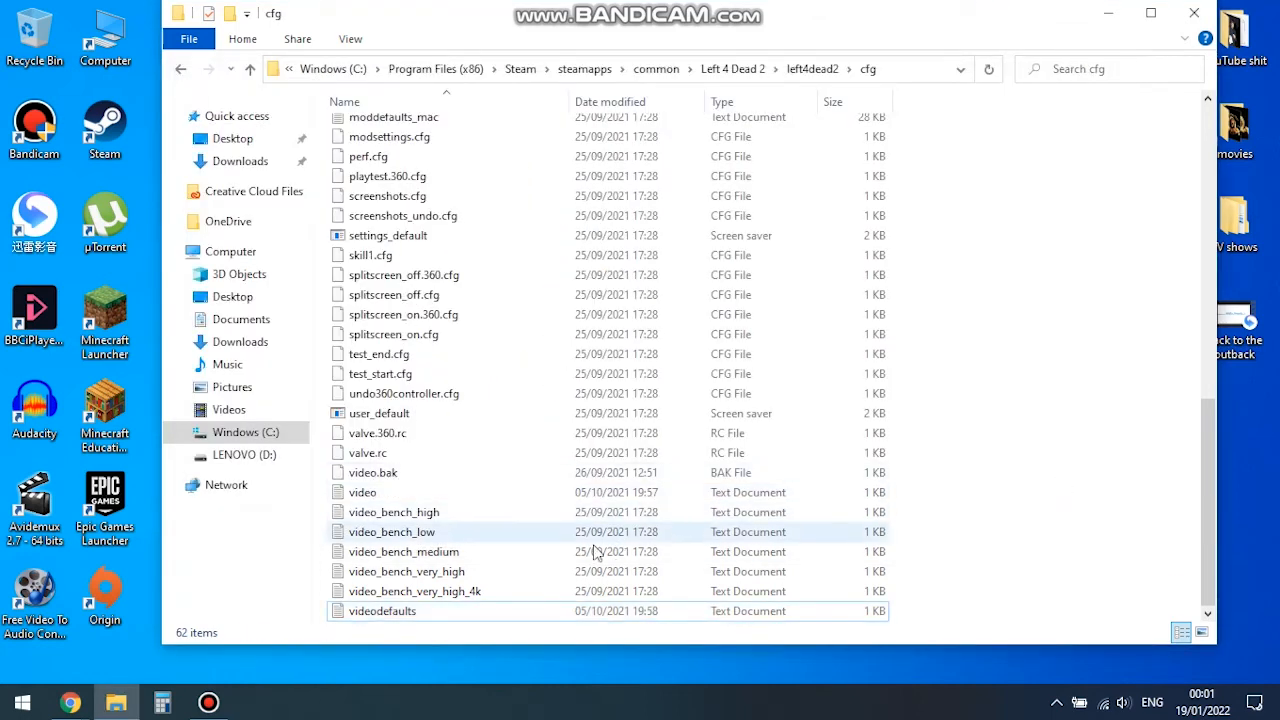
Set the videodefaults file to Read-only via its Properties and apply.
{"action": "right_click", "coordinate": [384, 612]}
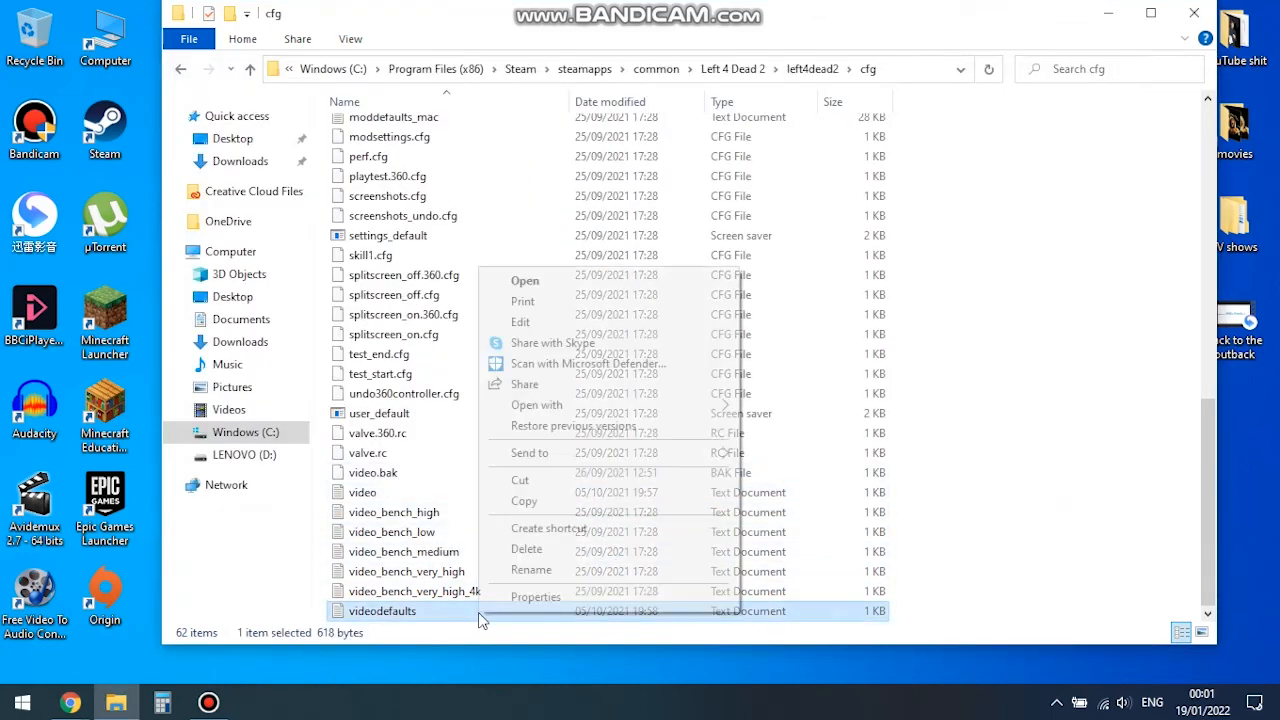
{"action": "left_click", "coordinate": [536, 596]}
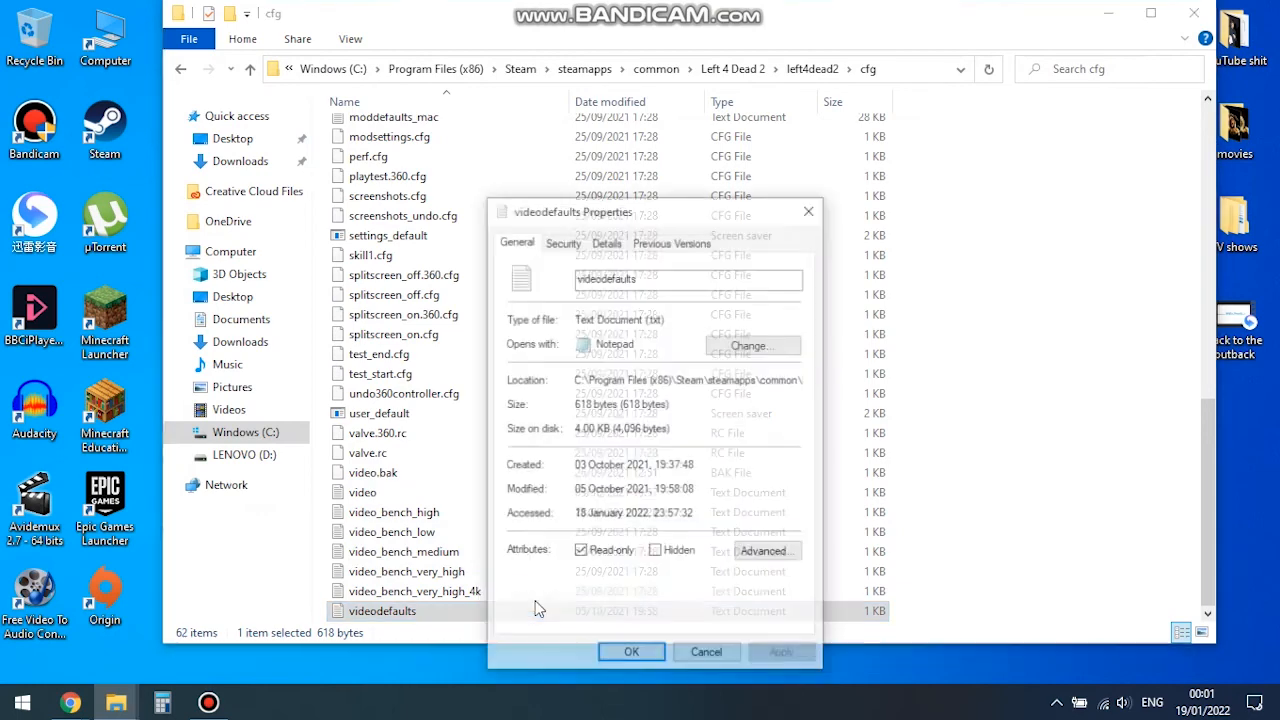
{"action": "left_click", "coordinate": [580, 552]}
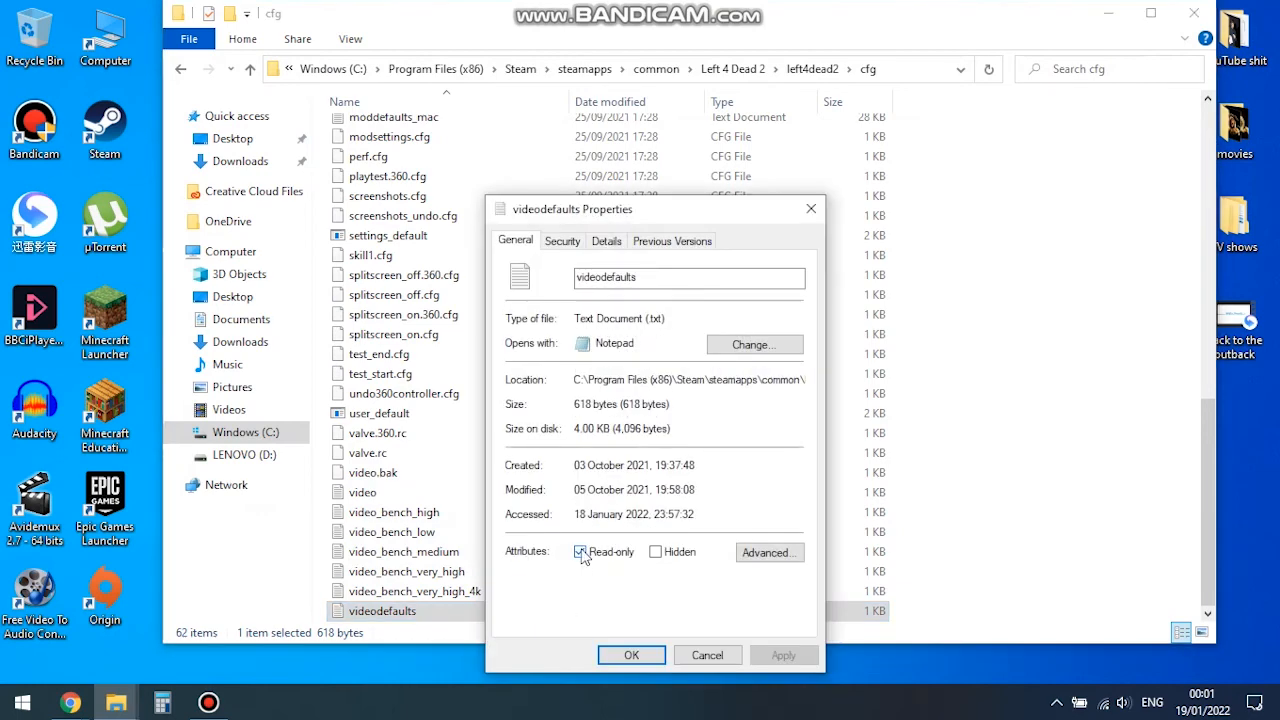
{"action": "left_click", "coordinate": [580, 552]}
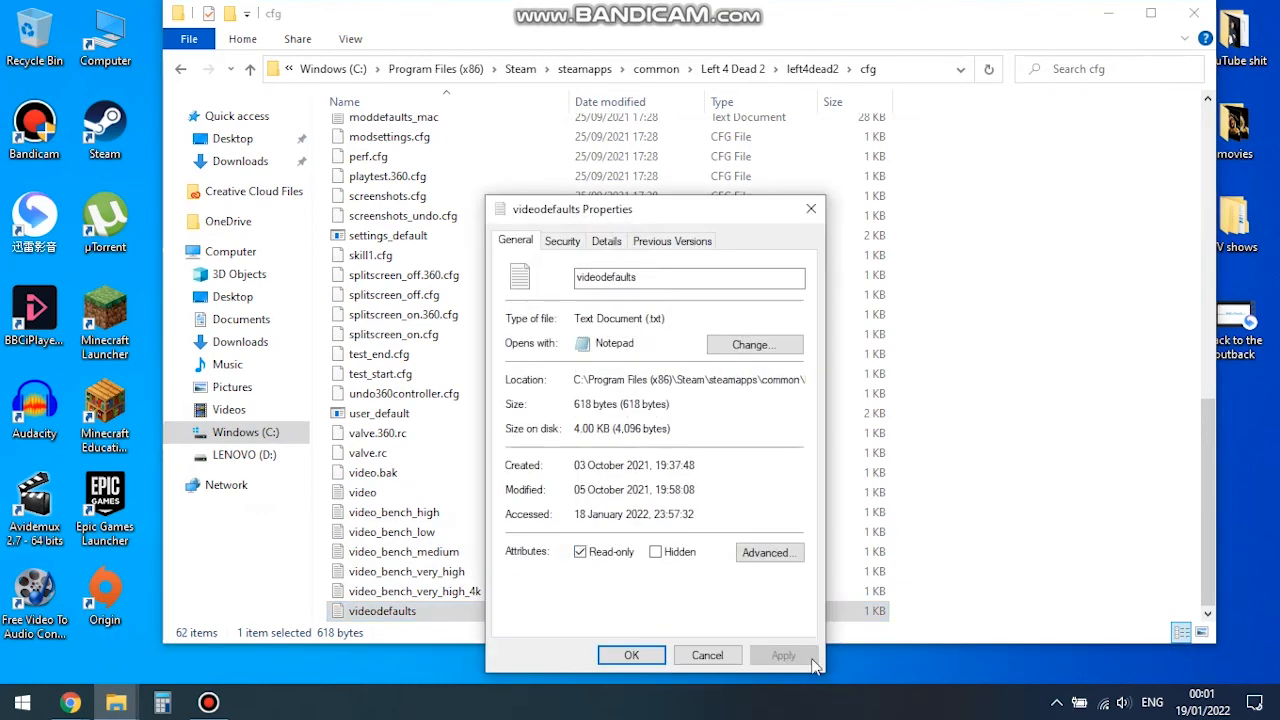
{"action": "mouse_move", "coordinate": [782, 624]}
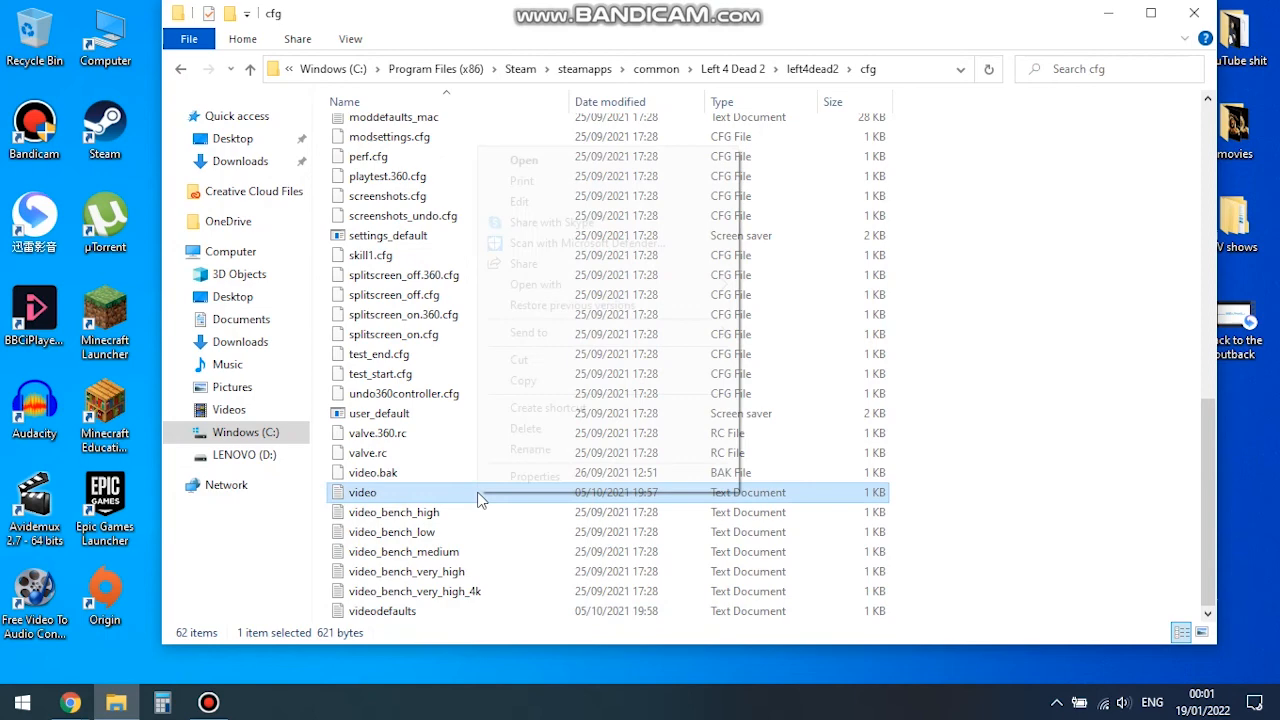
Confirm the video file is Read-only in its Properties.
{"action": "left_click", "coordinate": [536, 476]}
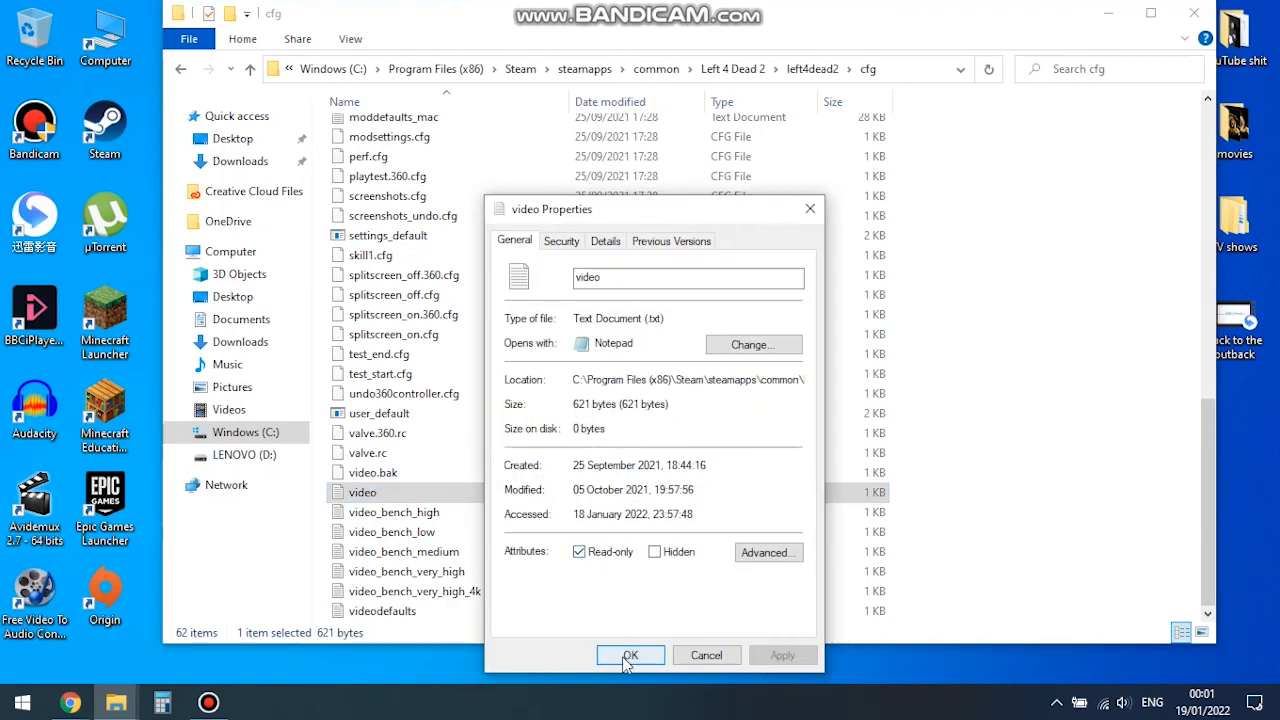
{"action": "left_click", "coordinate": [630, 656]}
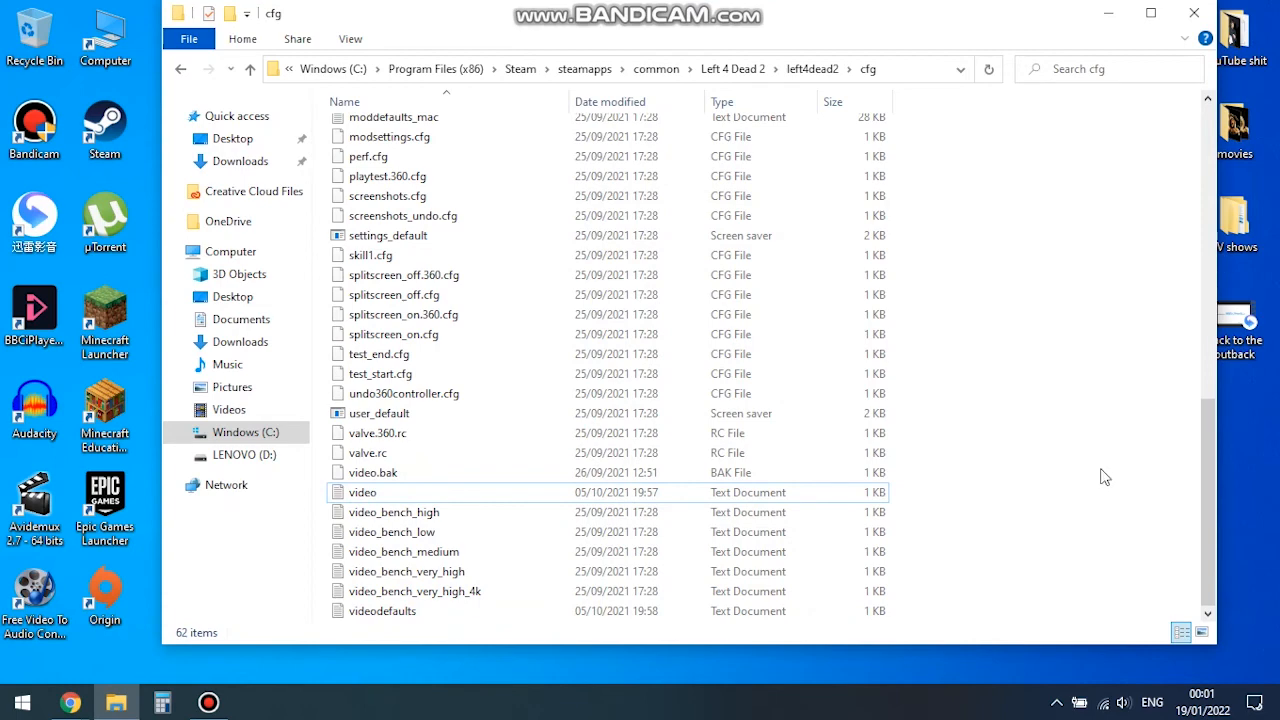
{"action": "mouse_move", "coordinate": [1104, 472]}
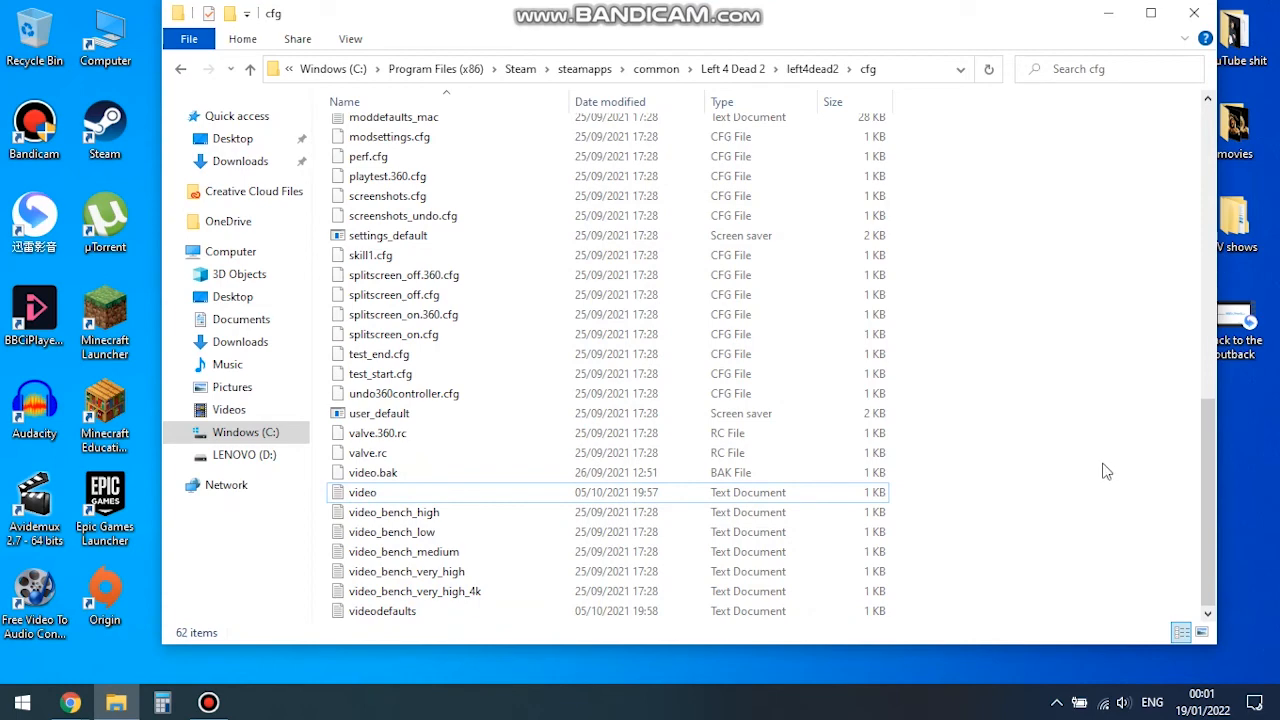
{"action": "mouse_move", "coordinate": [1216, 10]}
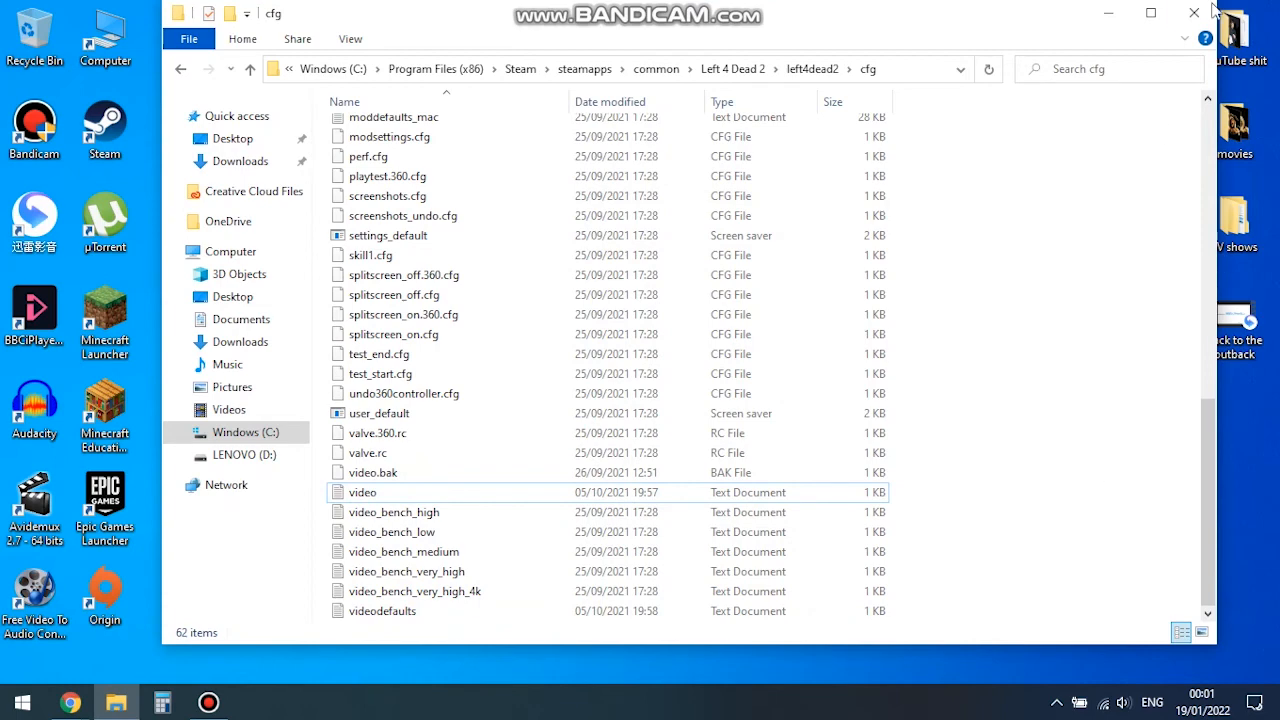
Close the cfg folder's File Explorer window, leaving the desktop.
{"action": "left_click", "coordinate": [1192, 12]}
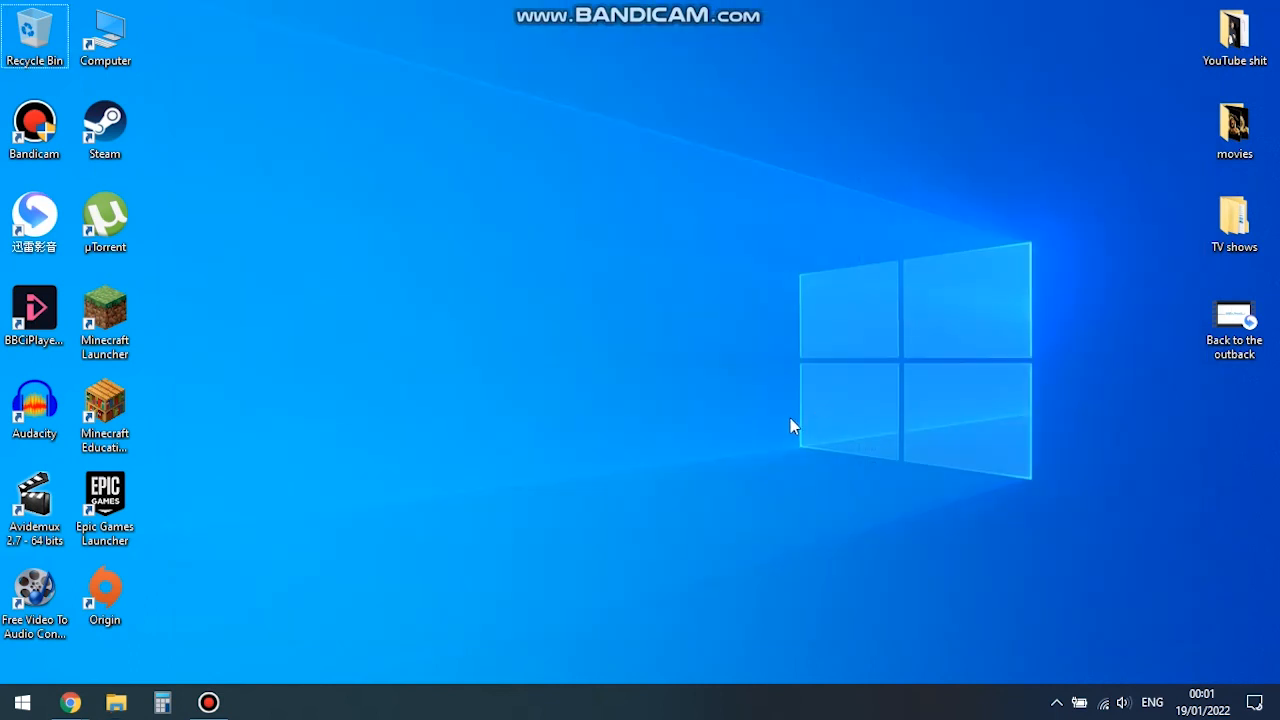
{"action": "mouse_move", "coordinate": [792, 456]}
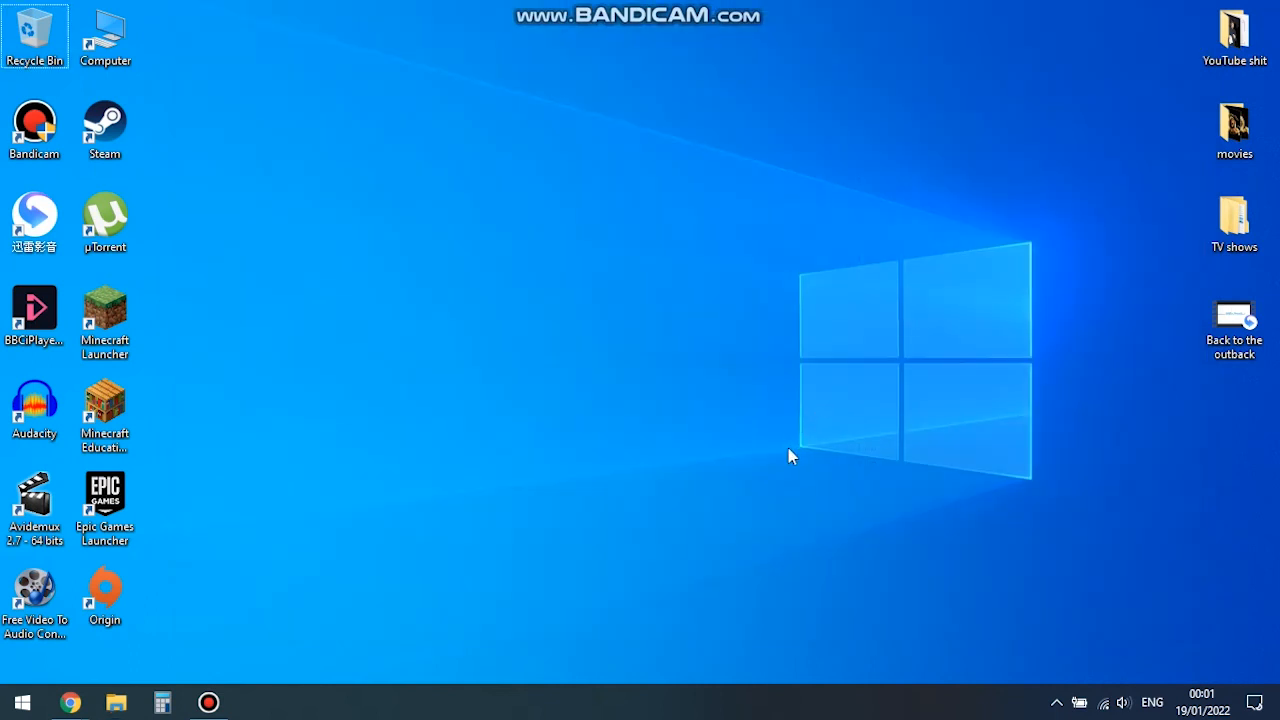
{"action": "mouse_move", "coordinate": [638, 556]}
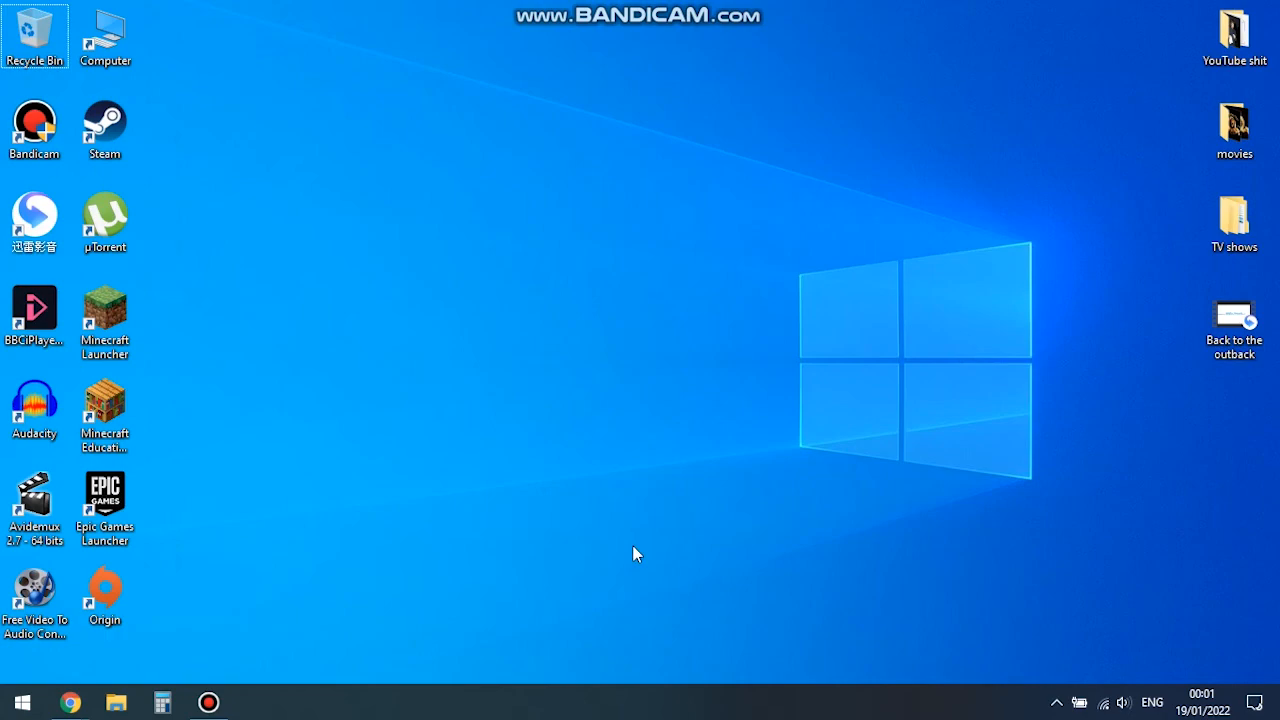